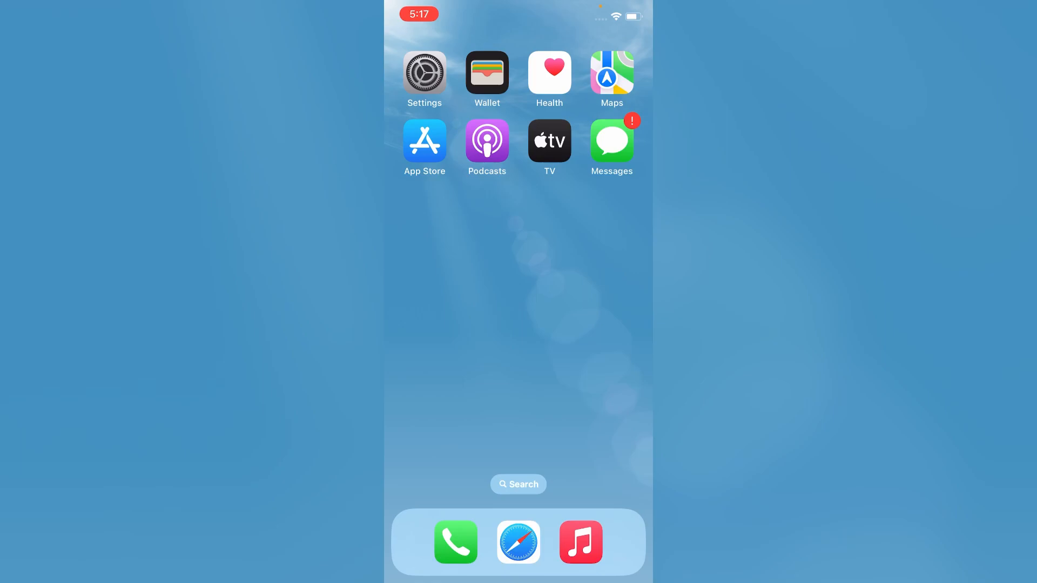
# - Turn Location Services on under Privacy & Security so the per-app location list appears
pyautogui.click(424, 68)
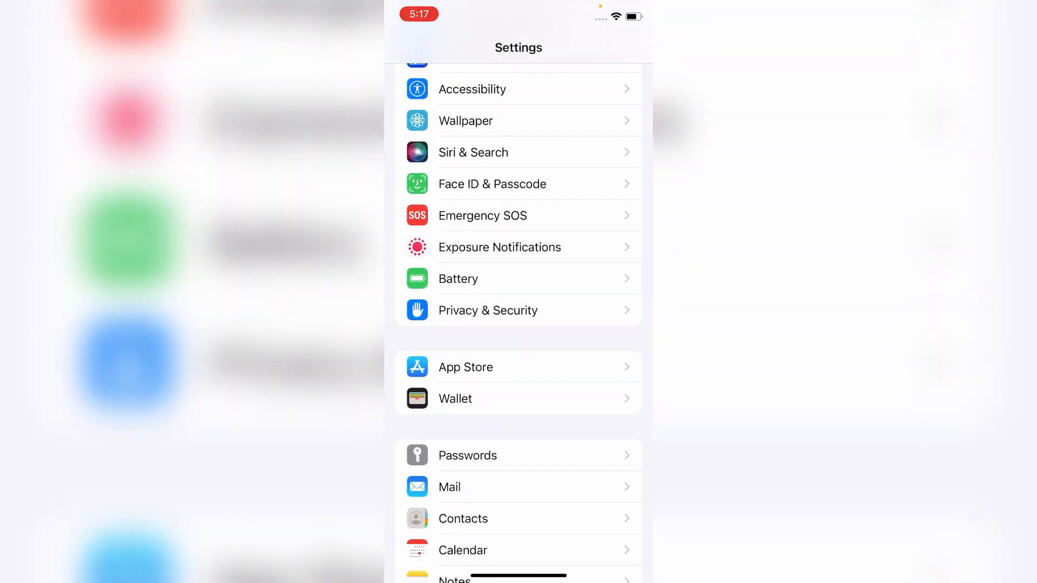
pyautogui.click(487, 310)
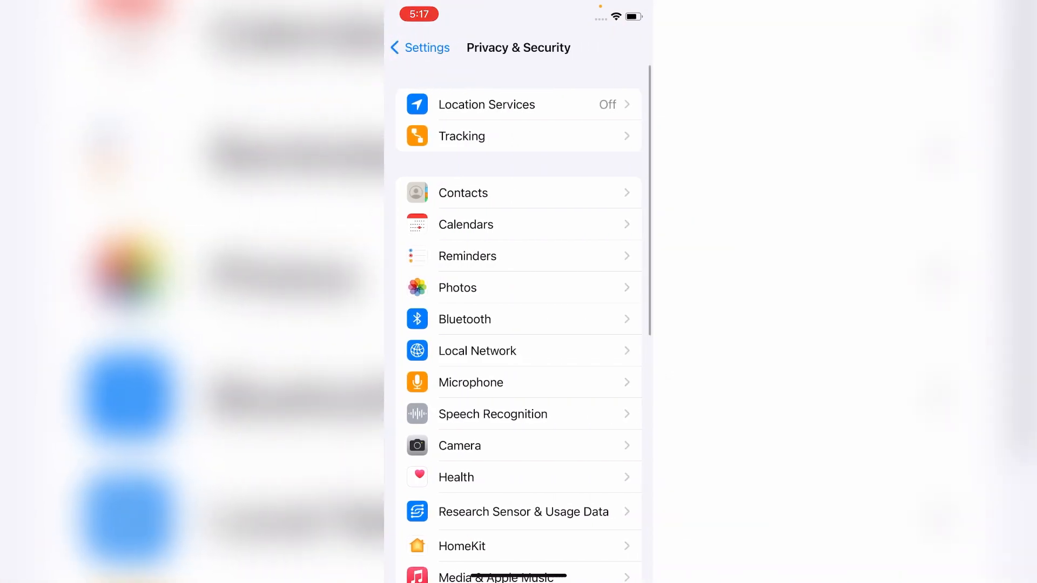
pyautogui.click(517, 104)
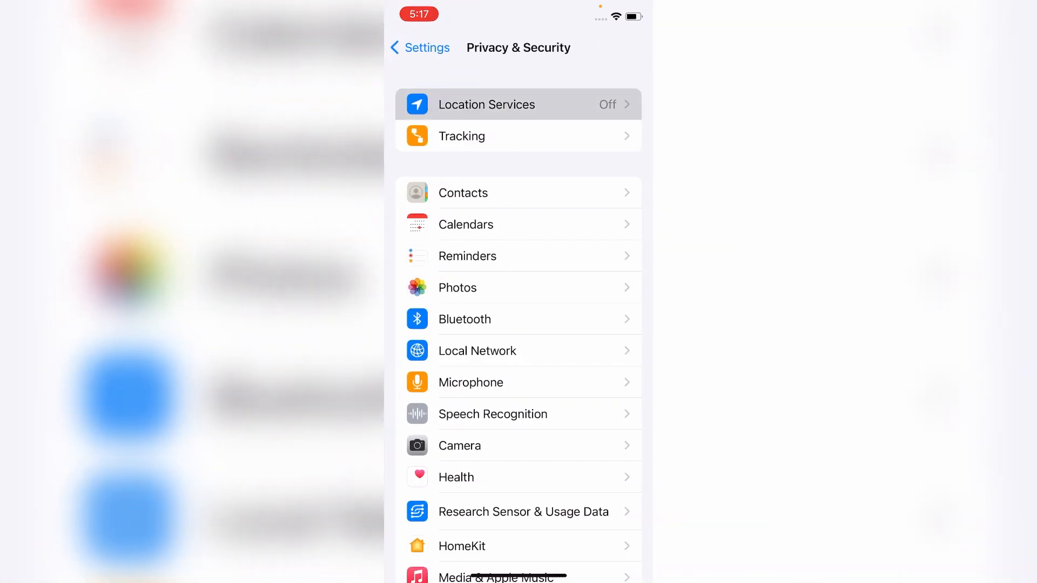
pyautogui.click(517, 103)
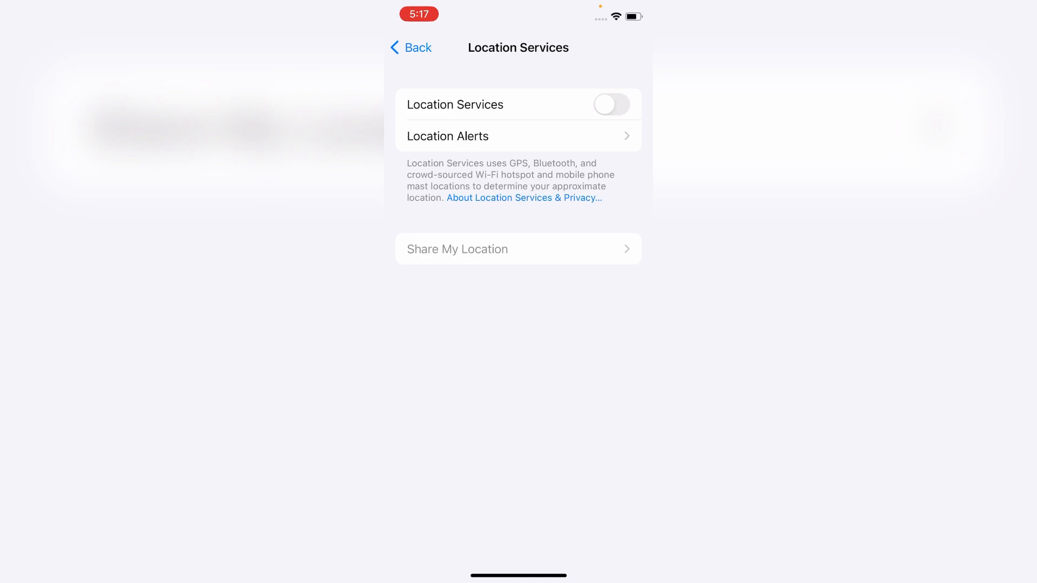
pyautogui.click(609, 105)
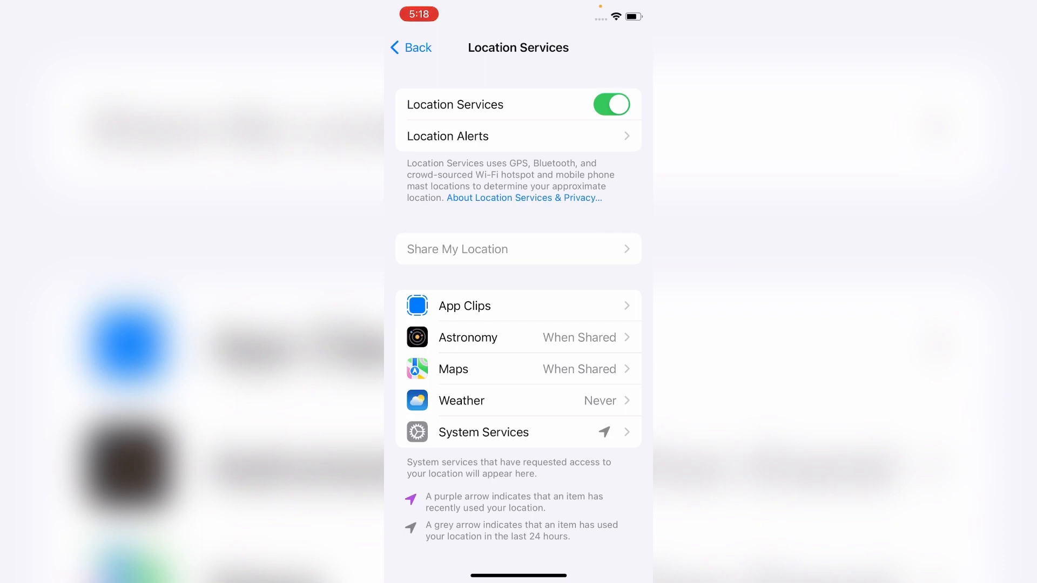
# - Turn off location access for Networking & Wireless in System Services and confirm, then go Home
pyautogui.click(484, 432)
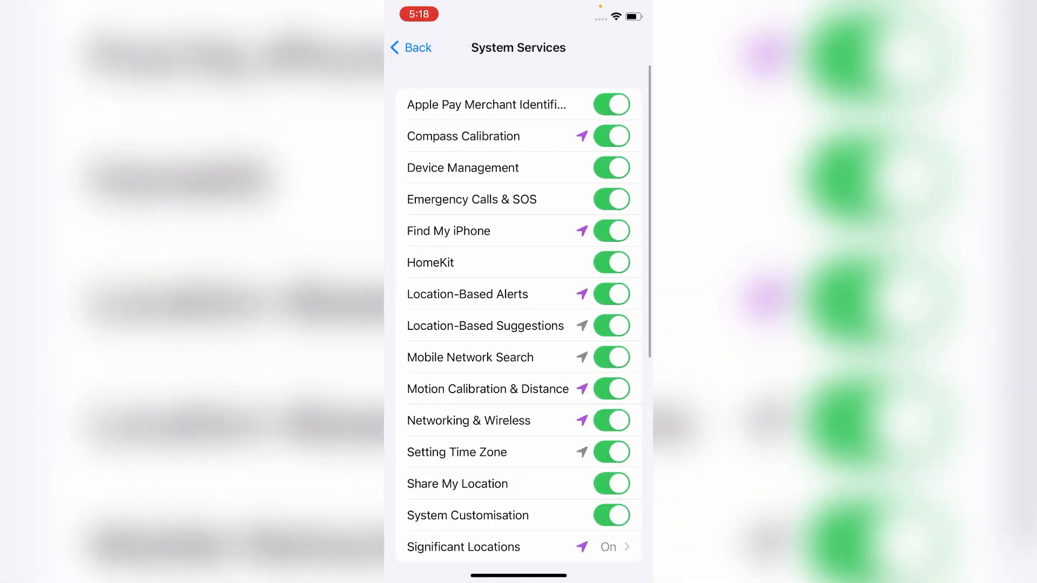
pyautogui.scroll(-3)
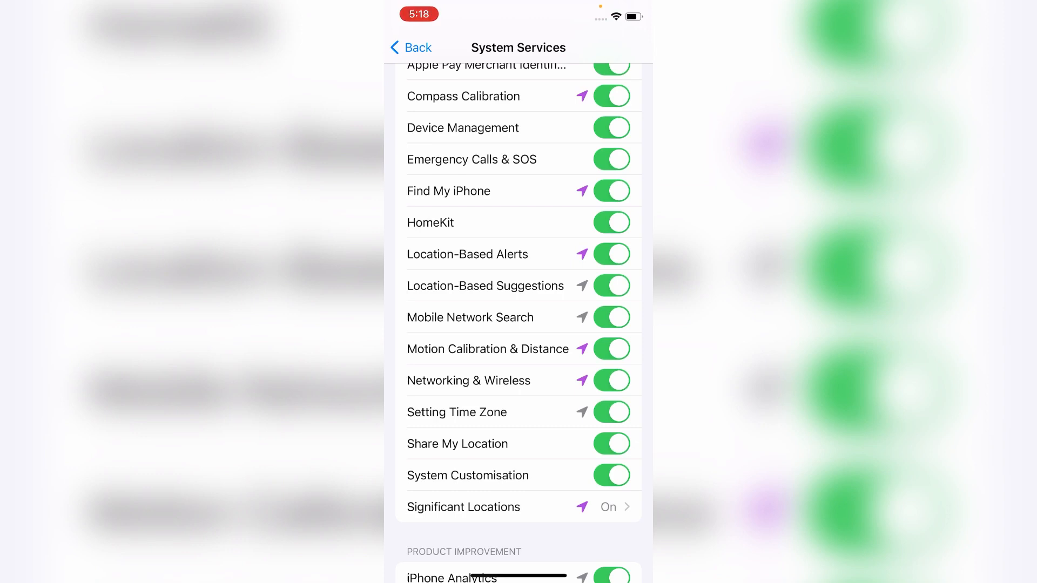
pyautogui.click(609, 381)
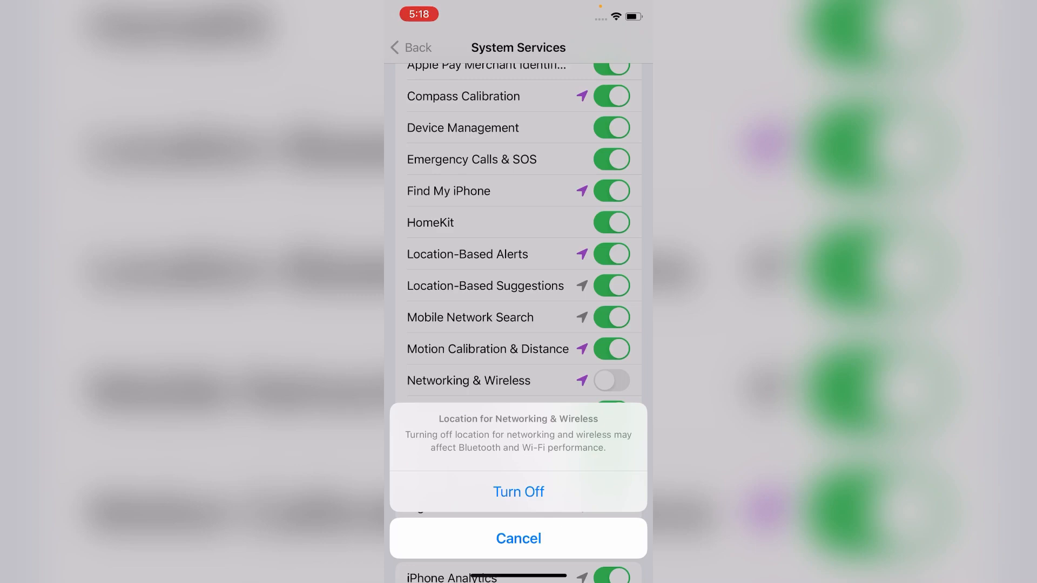
pyautogui.click(518, 491)
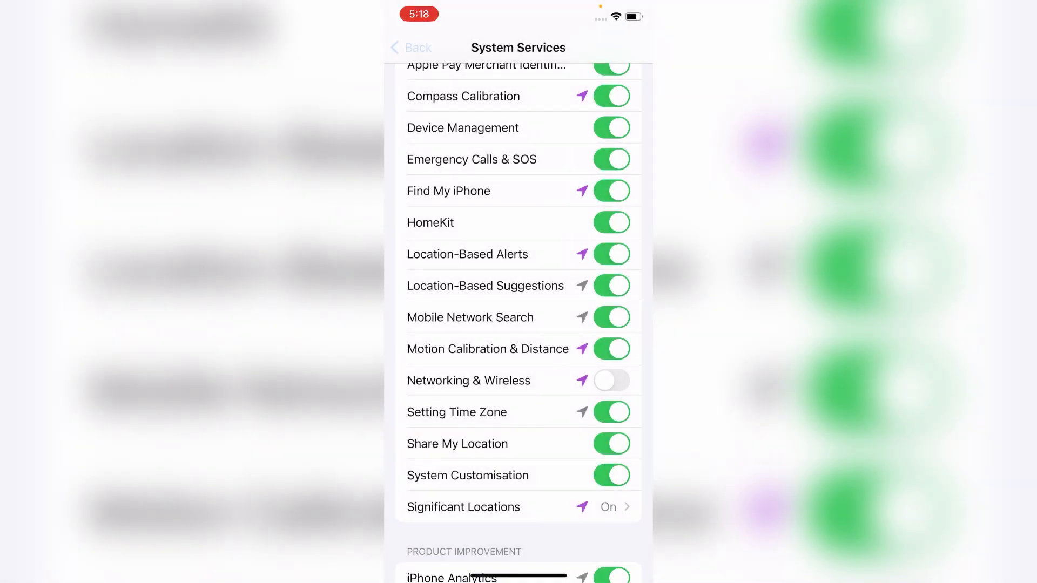
pyautogui.click(410, 46)
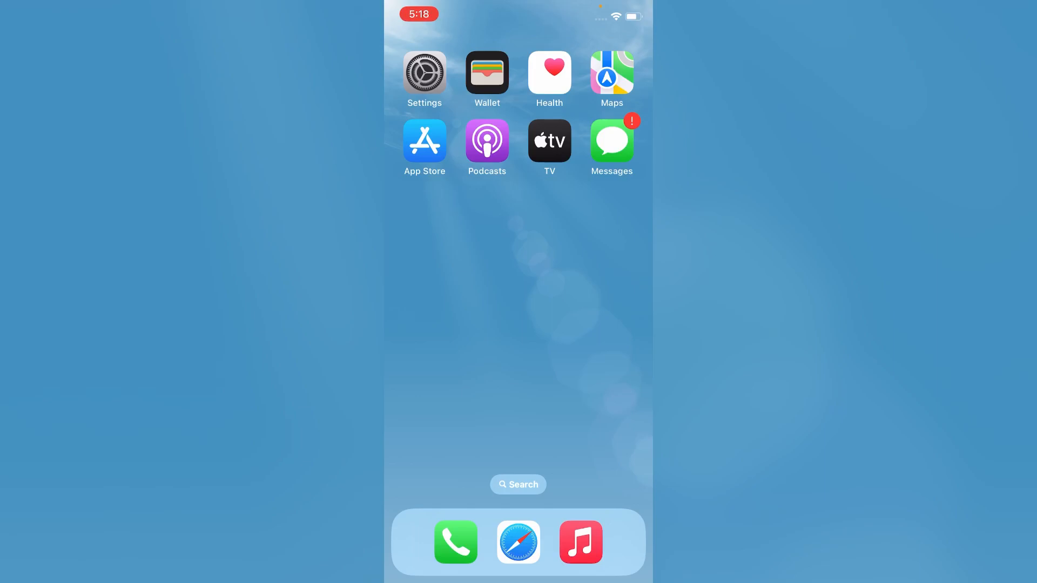
# - Switch Wi-Fi off from the Wi-Fi settings page
pyautogui.click(423, 69)
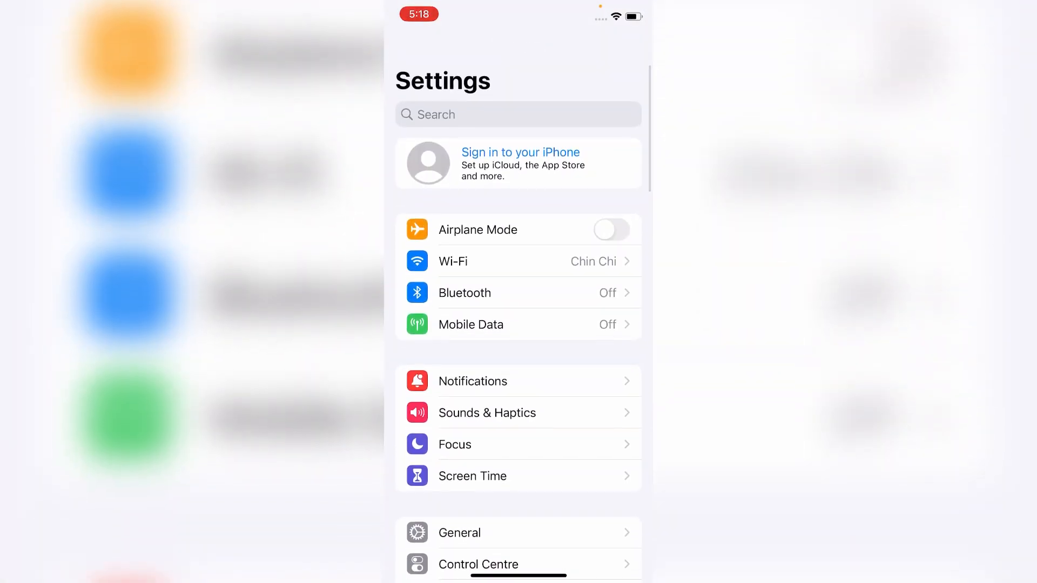
pyautogui.click(517, 260)
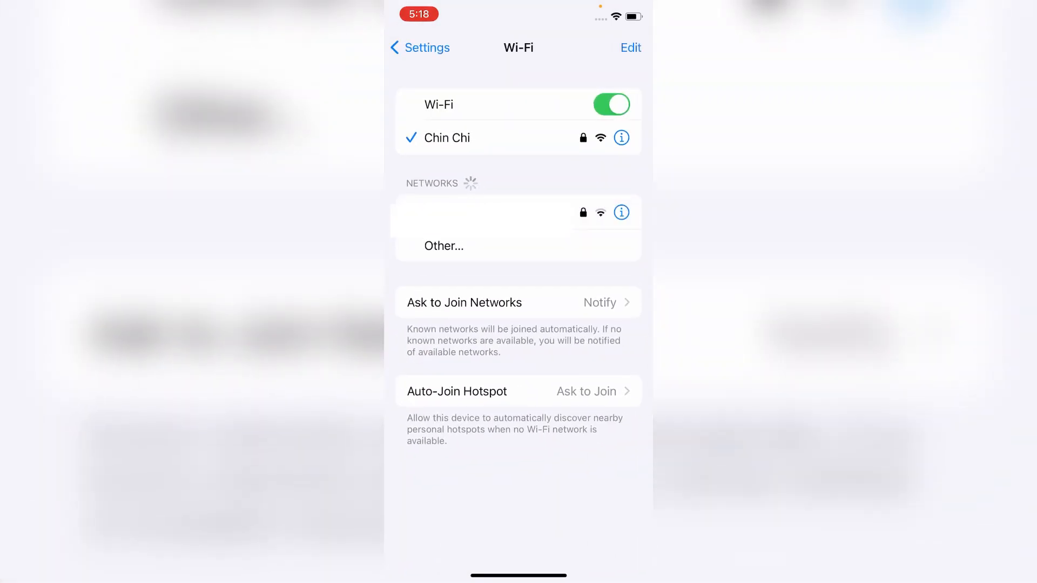
pyautogui.click(610, 105)
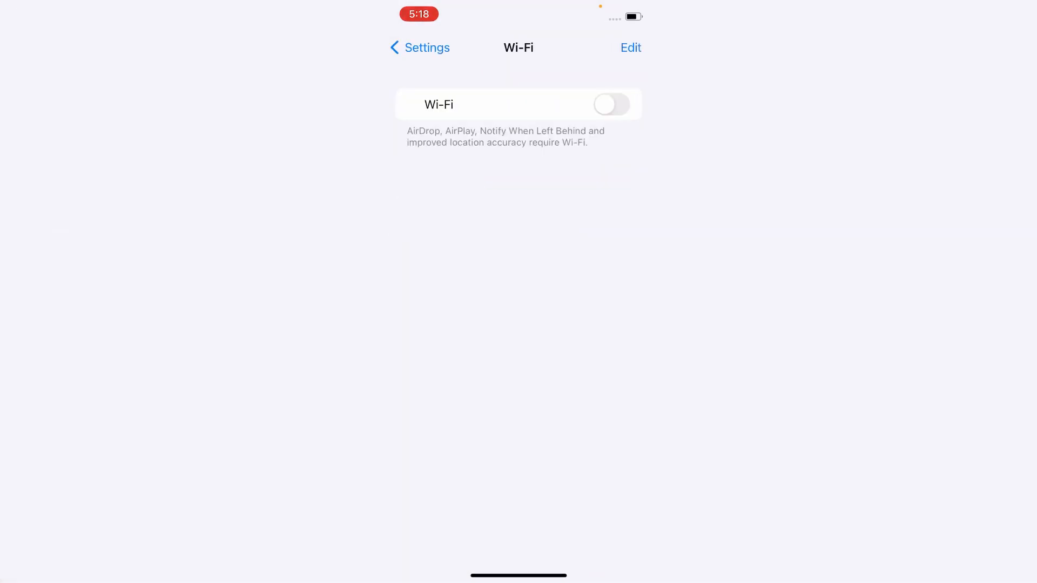
pyautogui.click(419, 48)
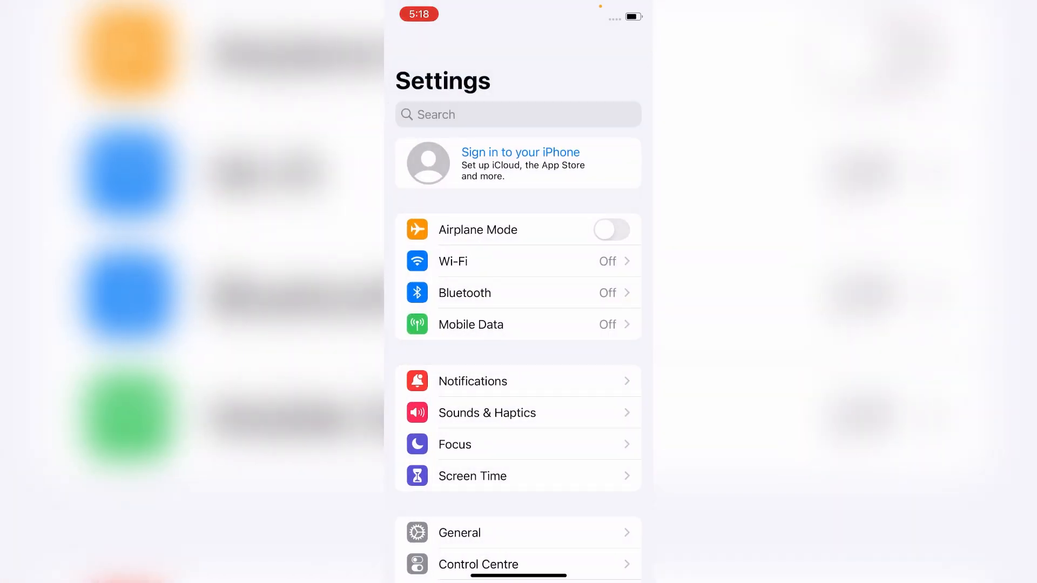
# - Cycle Airplane Mode on and off, then turn Wi-Fi back on and return Home
pyautogui.click(610, 229)
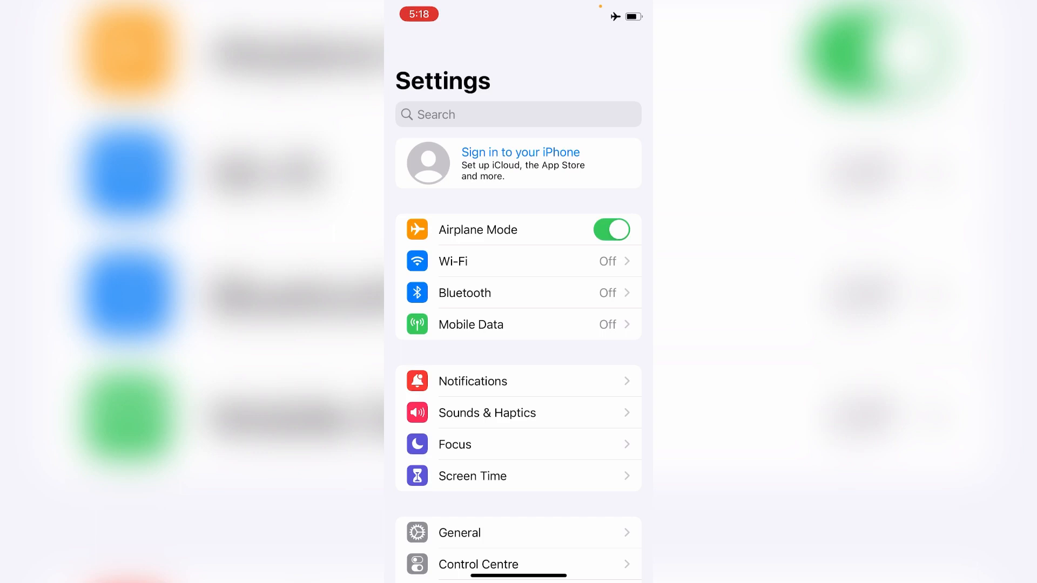
pyautogui.click(610, 229)
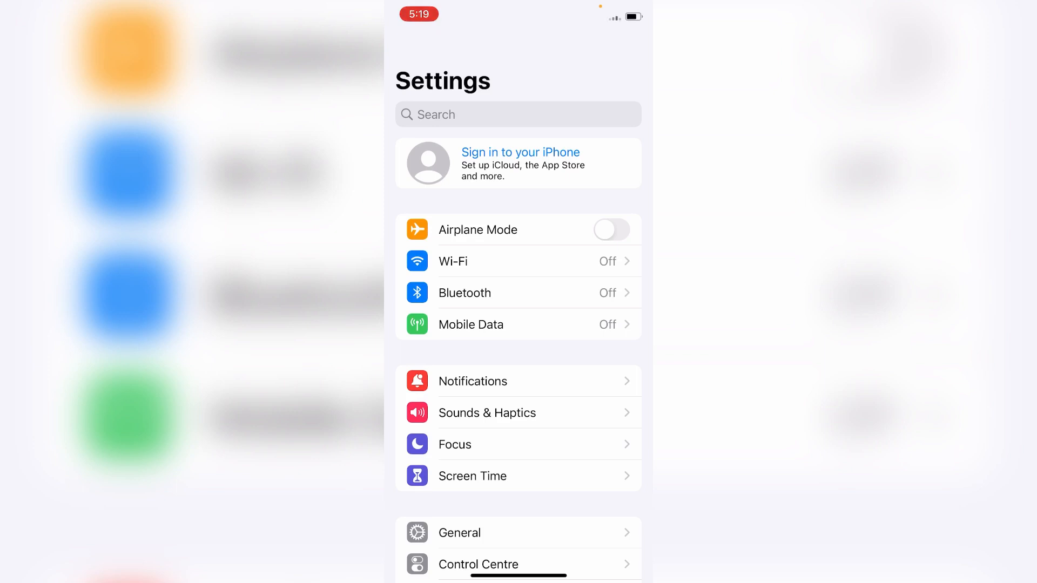
pyautogui.click(518, 260)
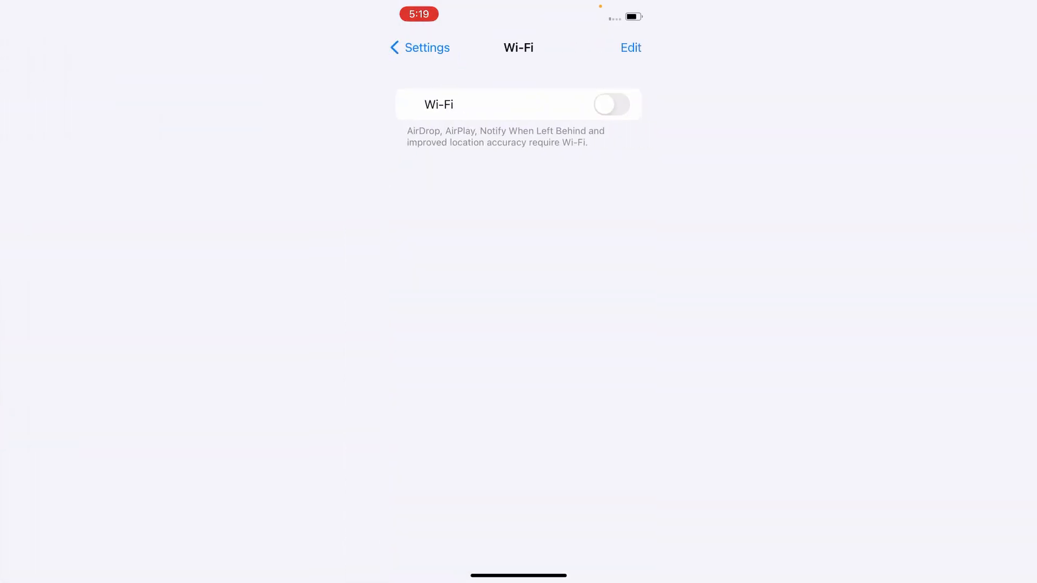
pyautogui.click(610, 104)
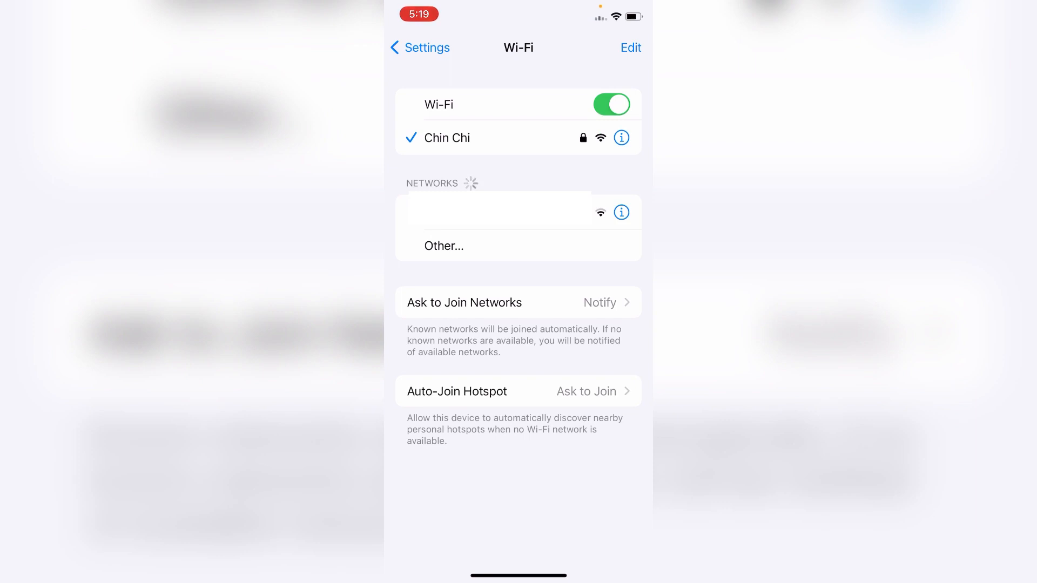
pyautogui.click(419, 46)
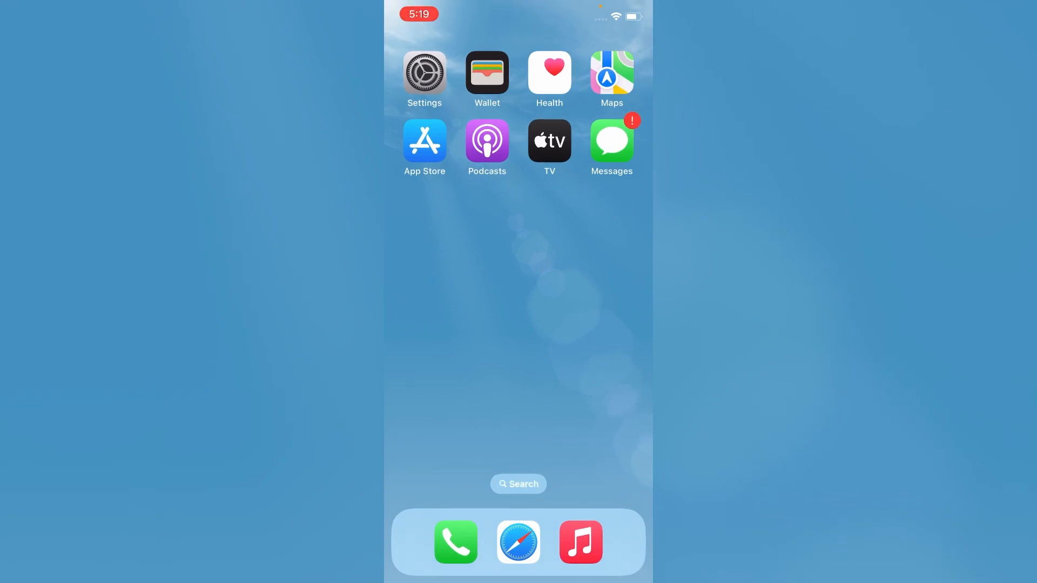
# - Reach the Transfer or Reset iPhone page under General settings
pyautogui.click(423, 72)
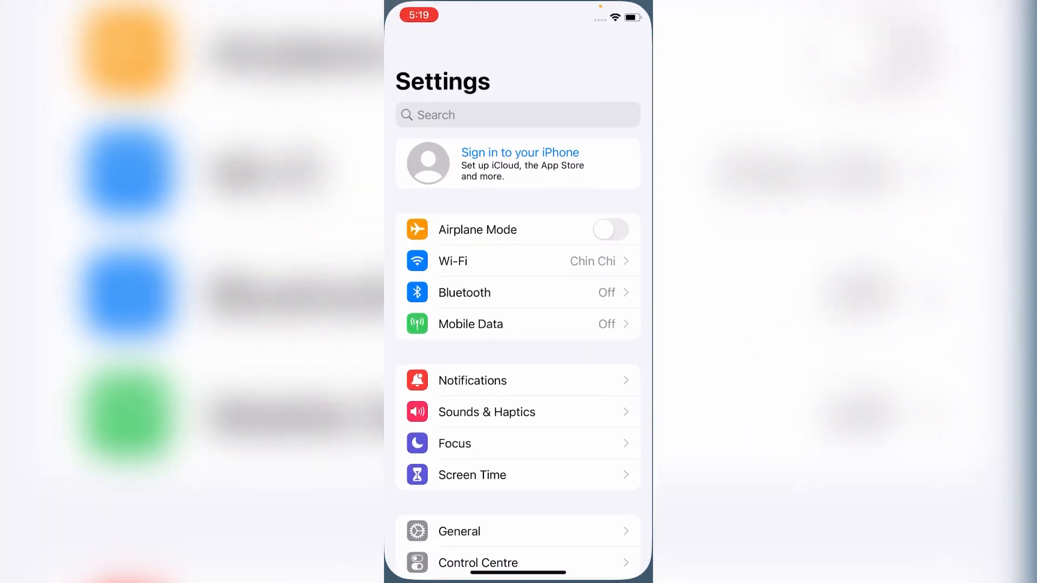
pyautogui.scroll(-3)
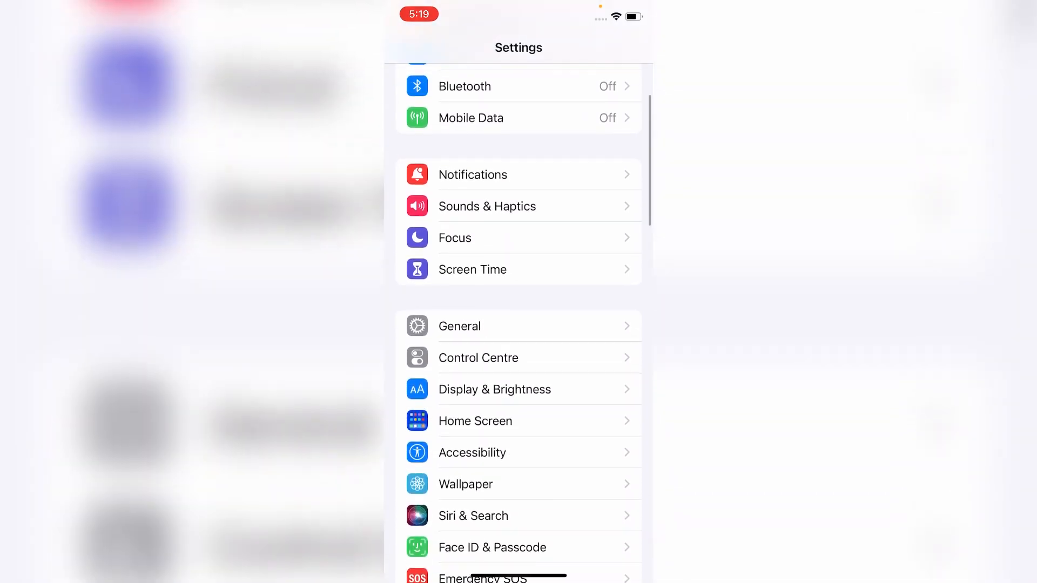
pyautogui.click(459, 326)
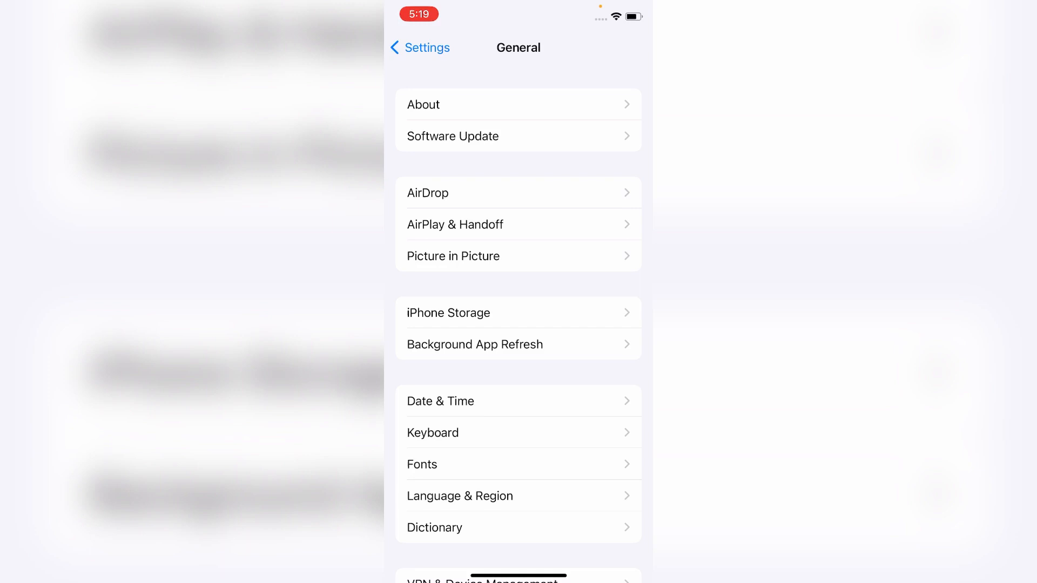
pyautogui.scroll(-3)
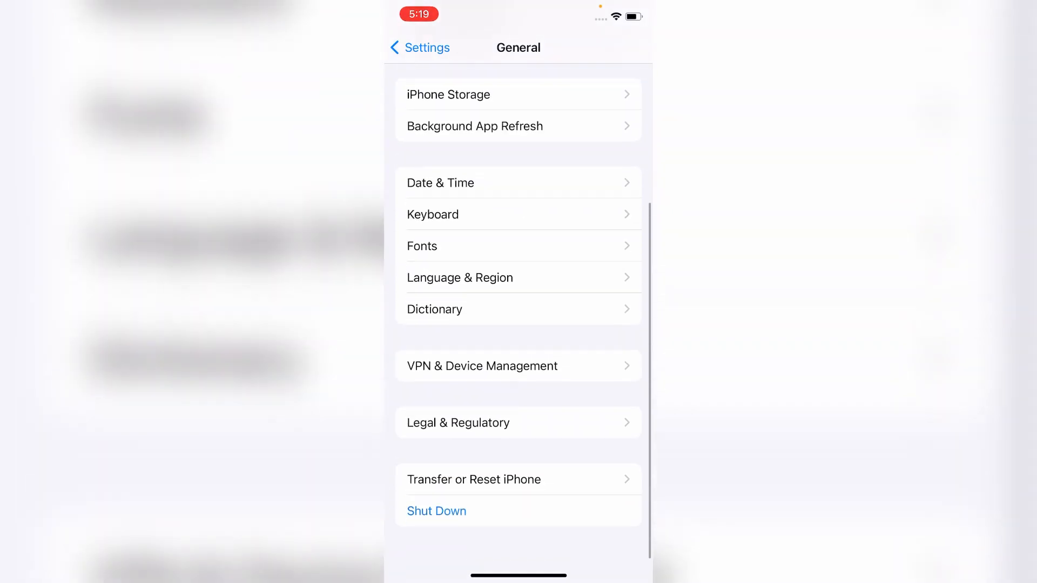
pyautogui.scroll(-3)
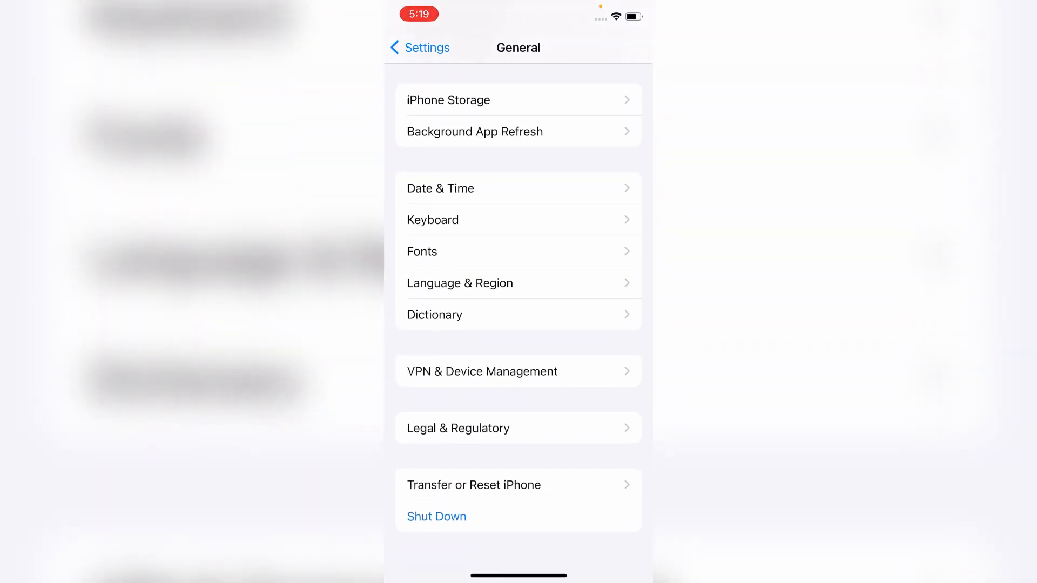
pyautogui.click(473, 484)
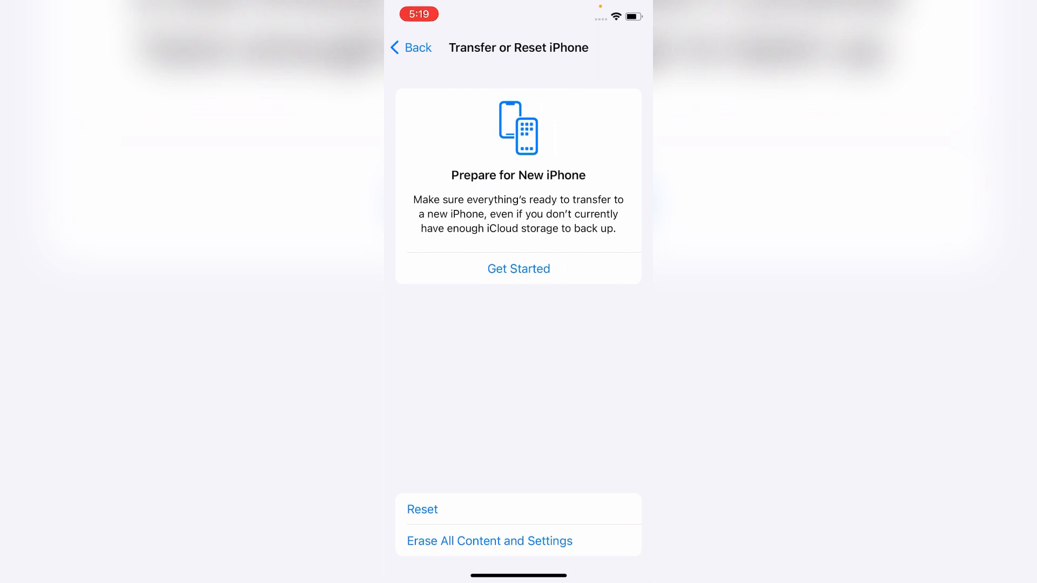
# - Choose Reset Network Settings from the list of reset options
pyautogui.click(423, 509)
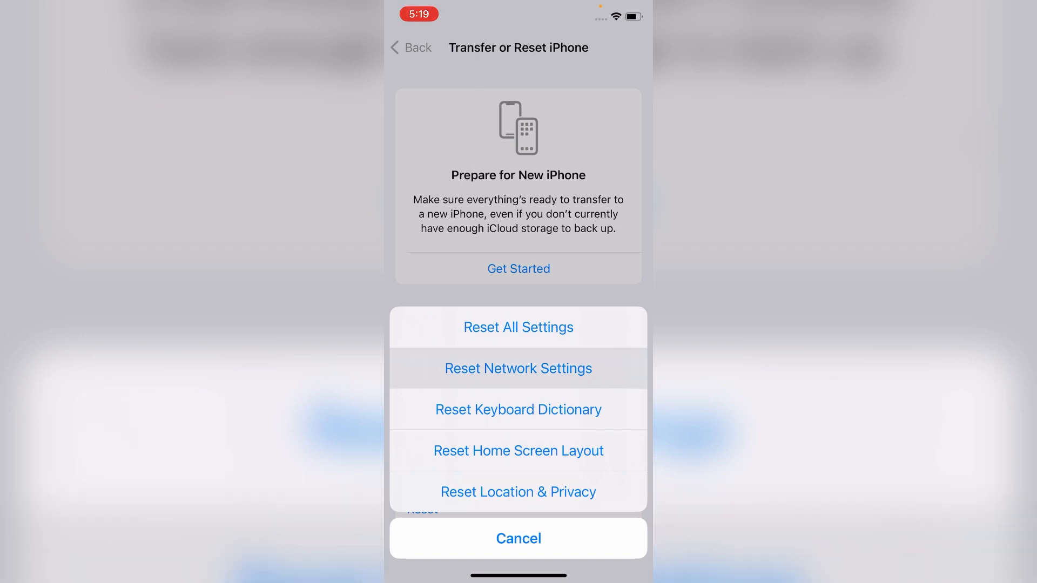
pyautogui.click(517, 368)
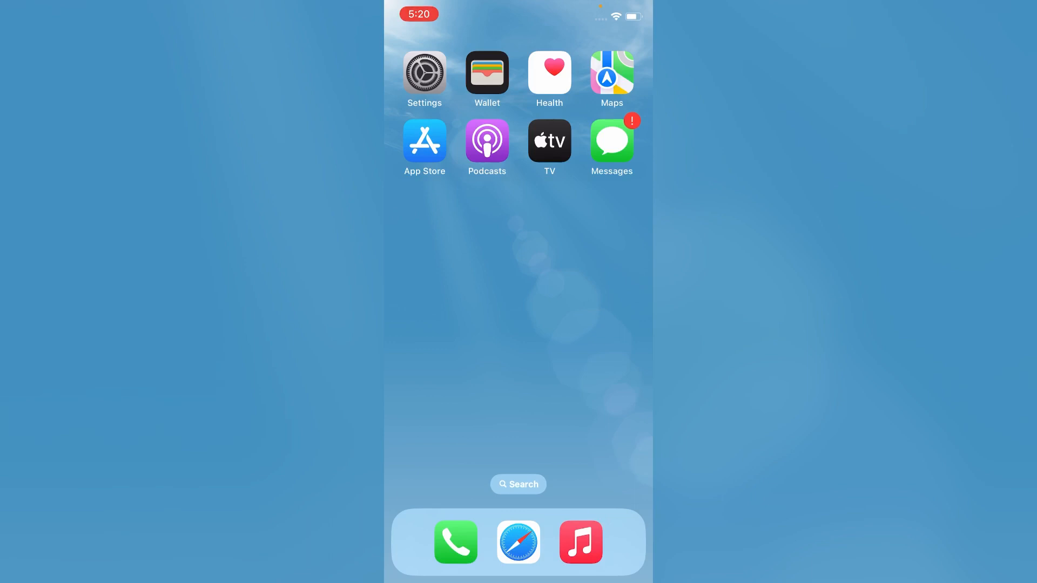
# - Forget the Chin Chi Wi-Fi network and confirm
pyautogui.click(423, 71)
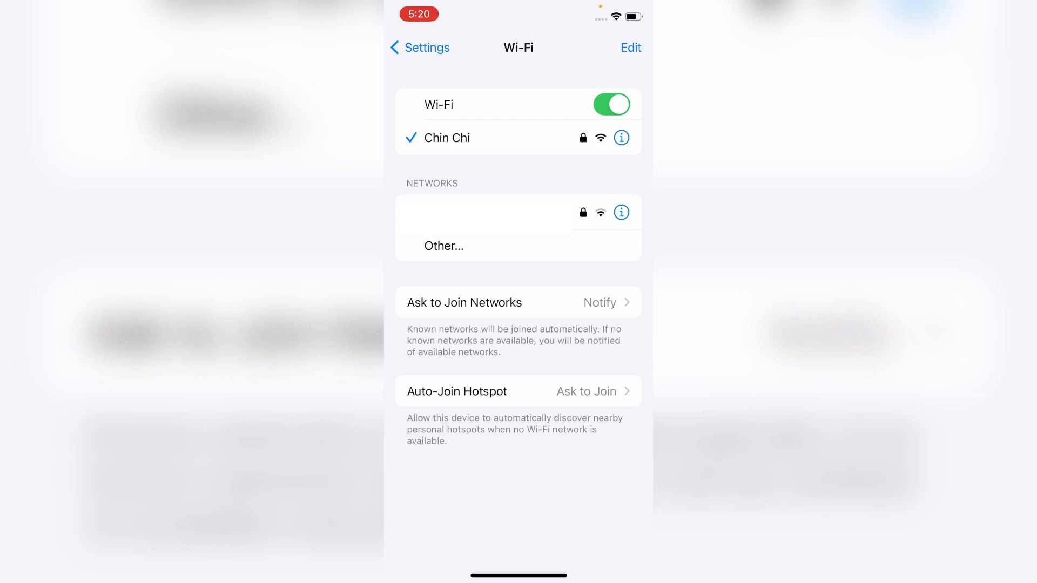
pyautogui.click(620, 137)
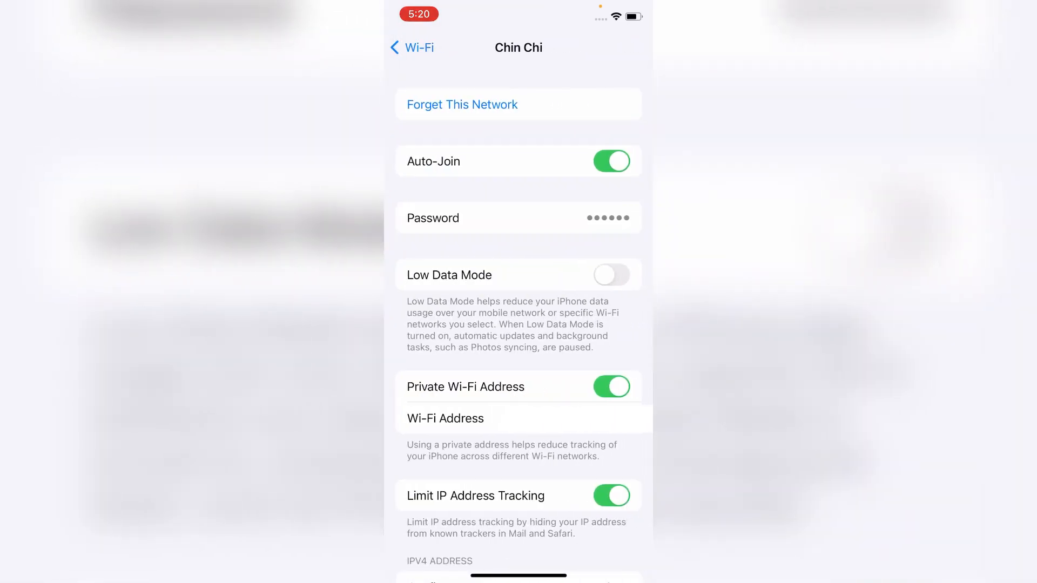
pyautogui.click(461, 104)
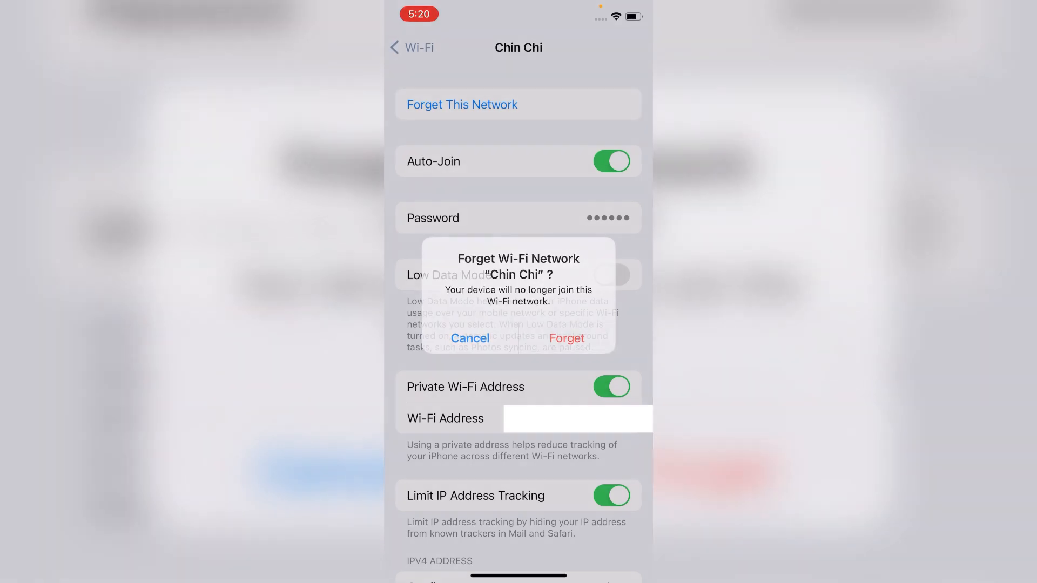
pyautogui.click(566, 338)
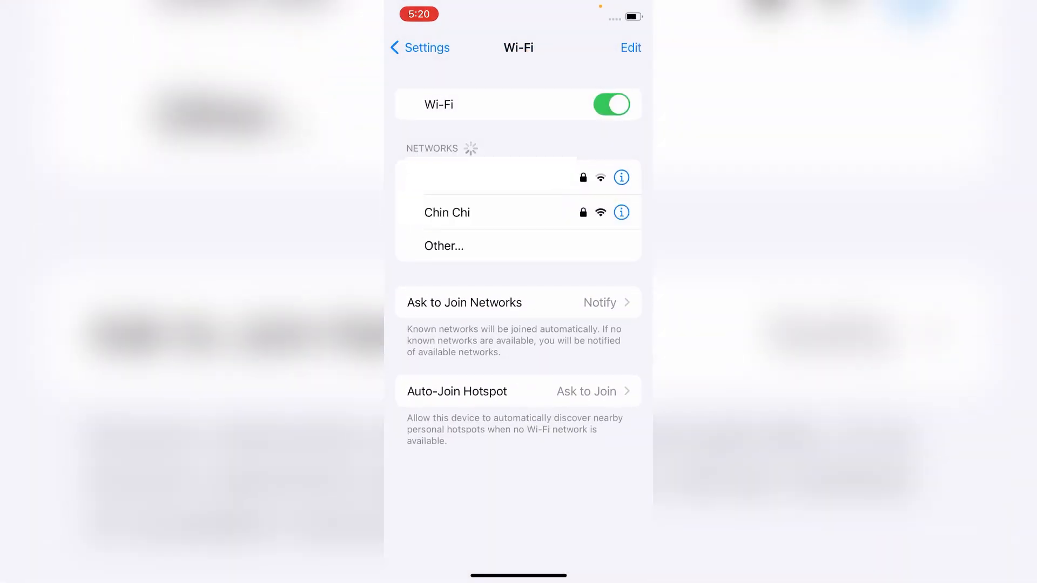
# - Rejoin the Chin Chi network from the Wi-Fi list
pyautogui.click(447, 213)
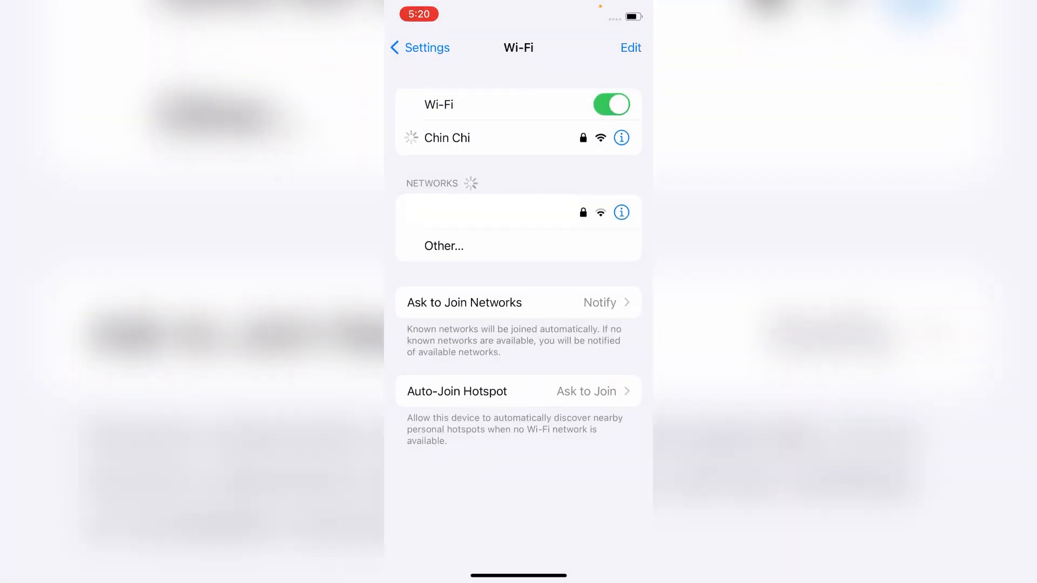
pyautogui.click(447, 138)
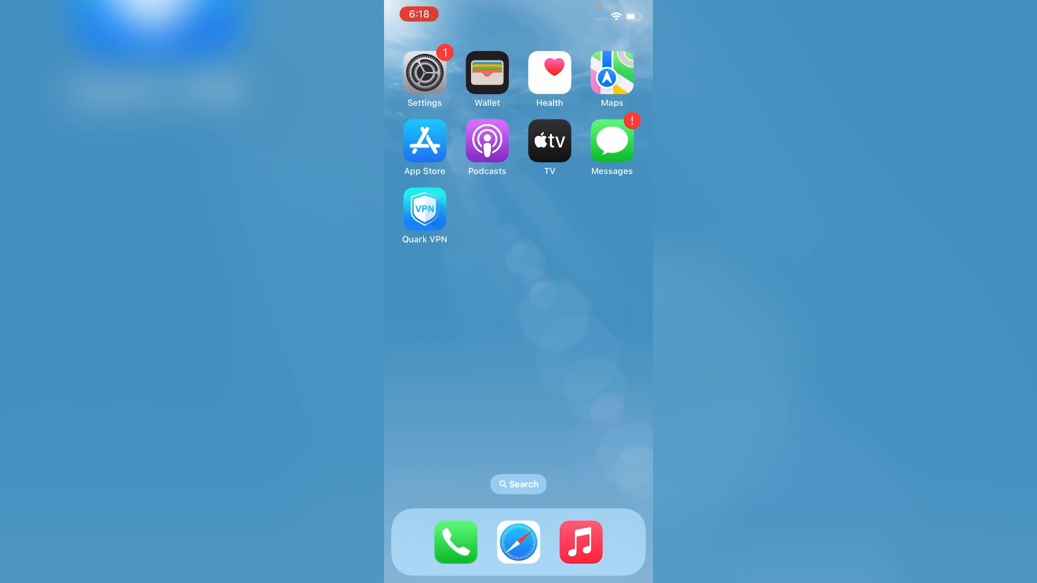
# - Reopen Settings and scroll the main list down to the VPN switch
pyautogui.click(424, 71)
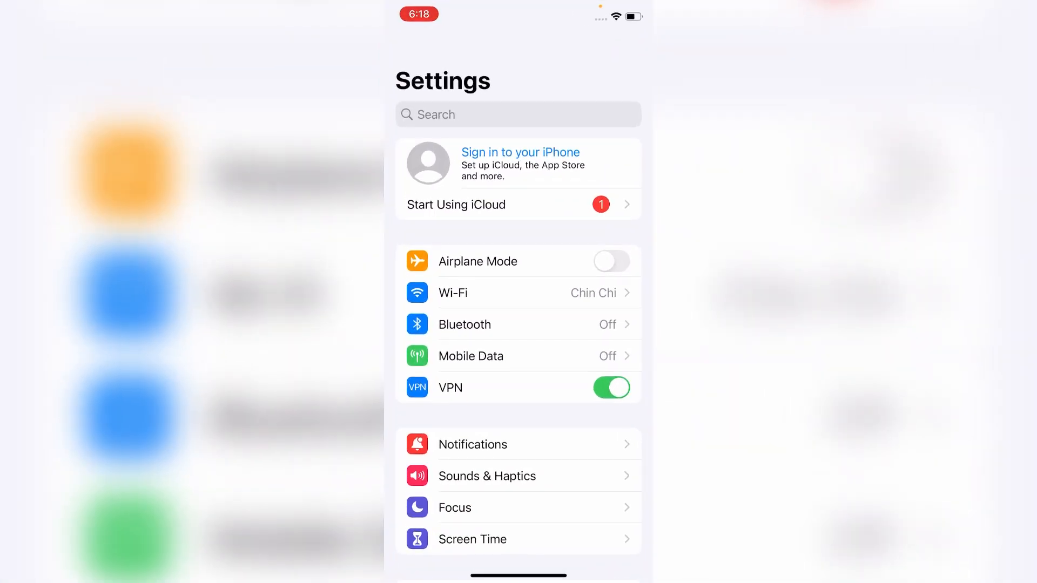
pyautogui.scroll(-3)
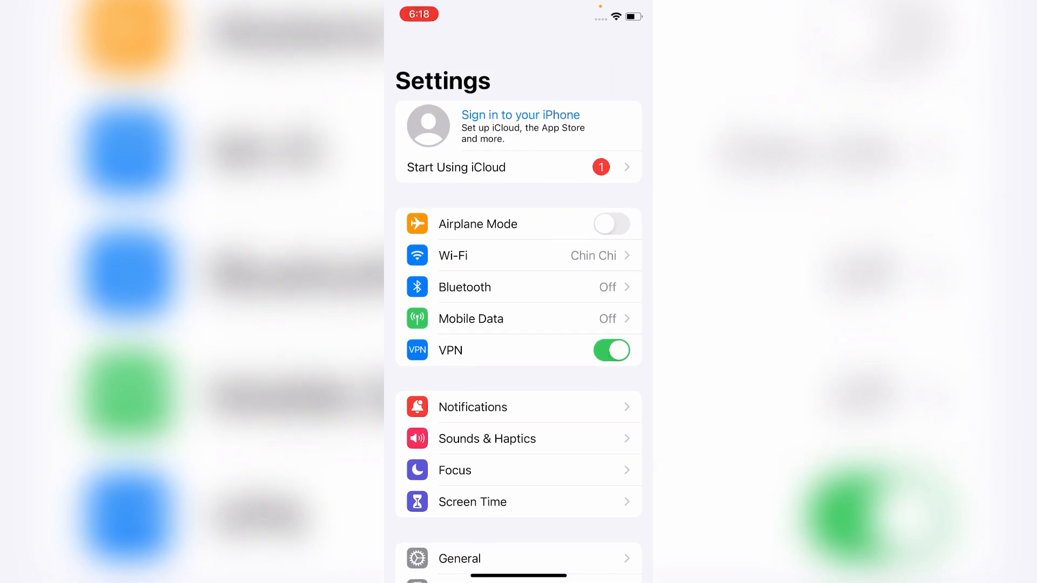